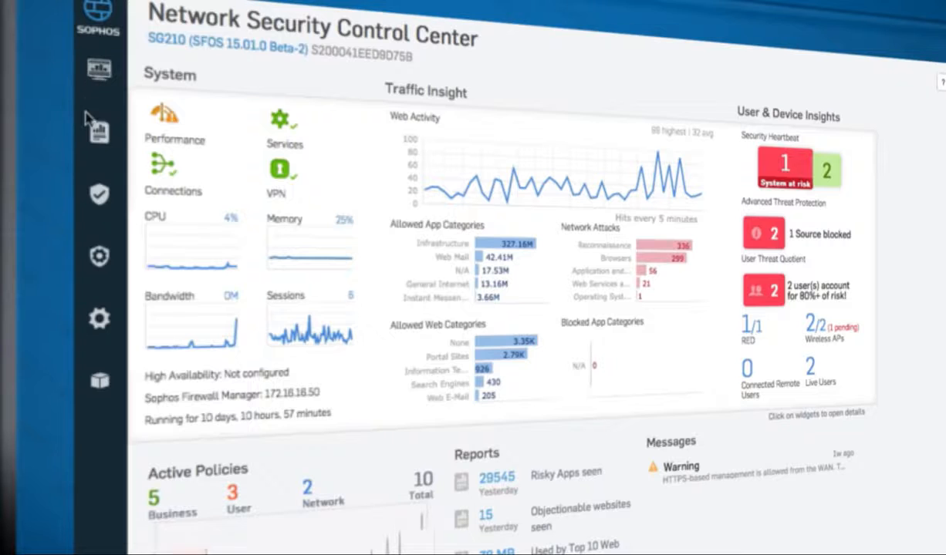
Step: Glance at the report categories, then go to the firewall policy rules list
left_click(99, 131)
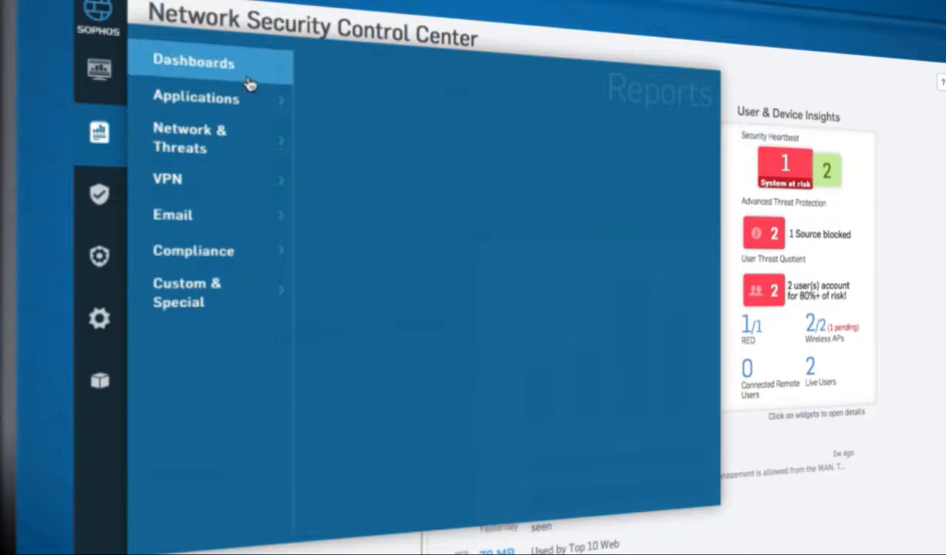
left_click(193, 62)
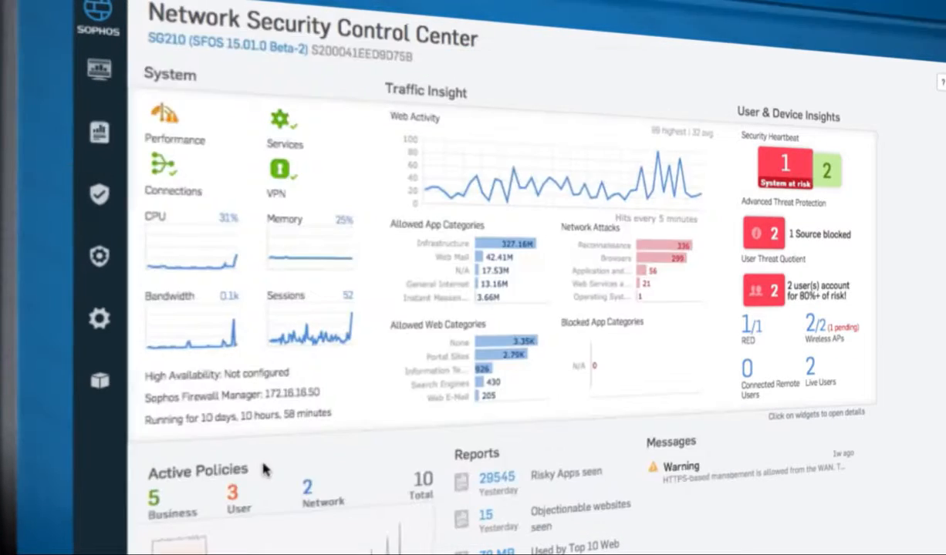
scroll("down", 3)
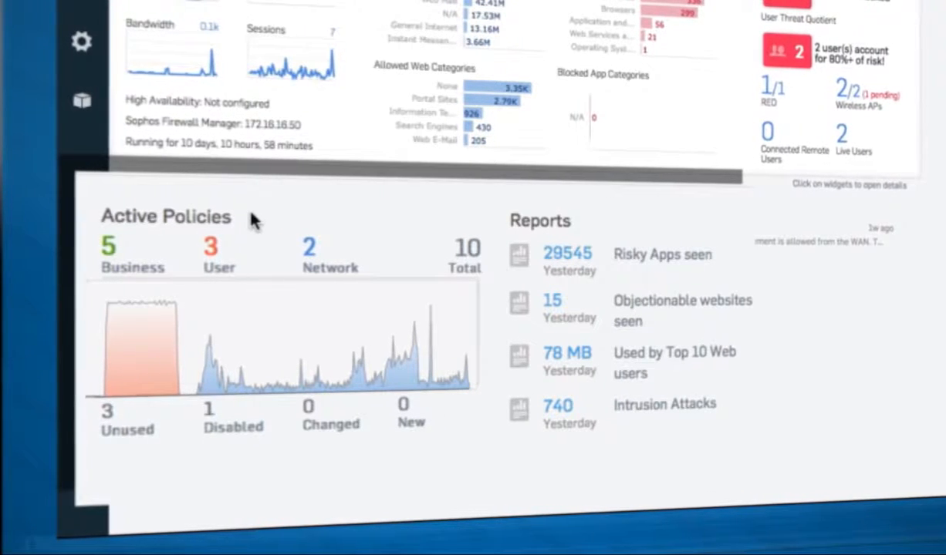
left_click(165, 216)
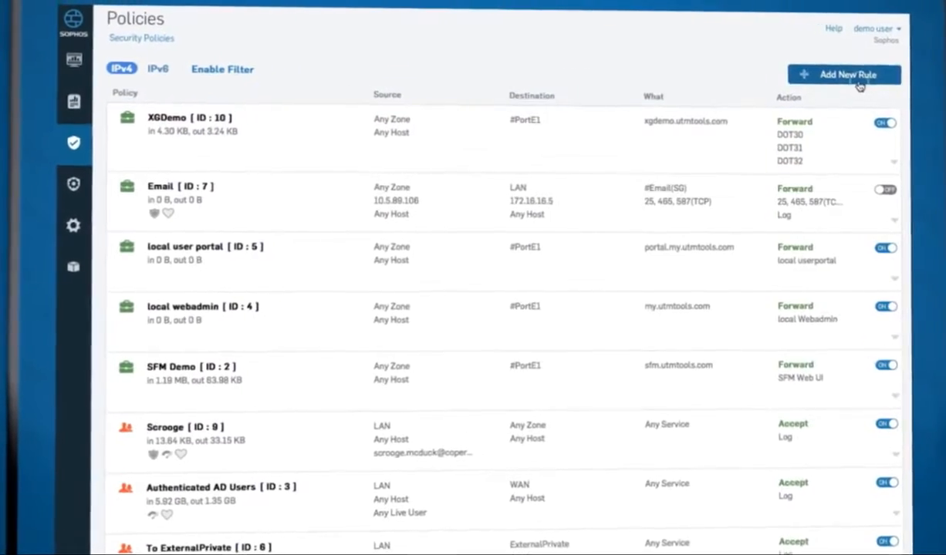
Step: Draft a business application rule from the Email Clients (POP & IMAP) template and review its form
left_click(844, 74)
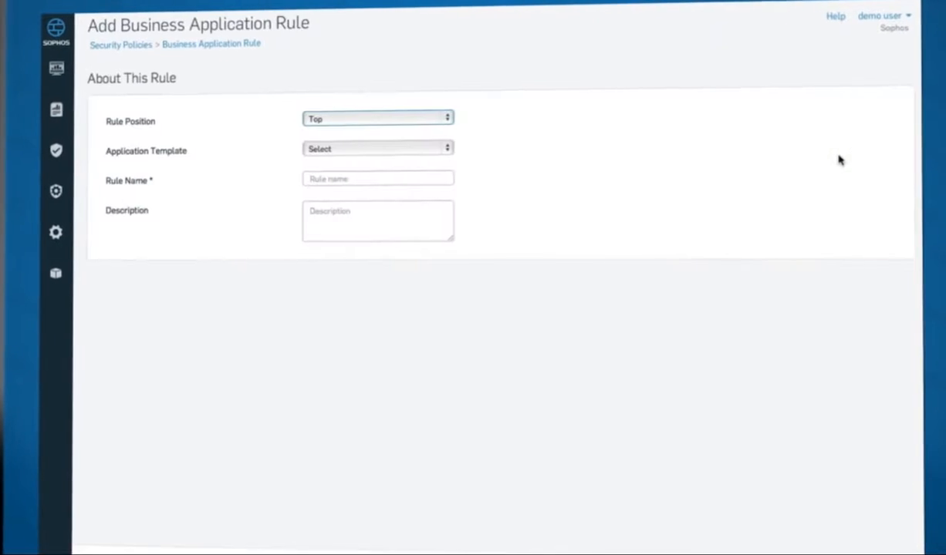
left_click(376, 148)
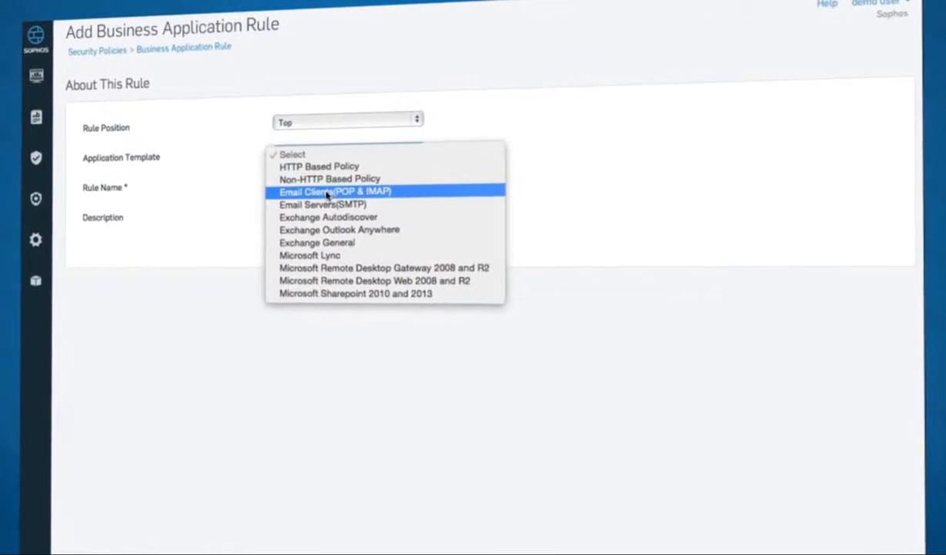
left_click(333, 191)
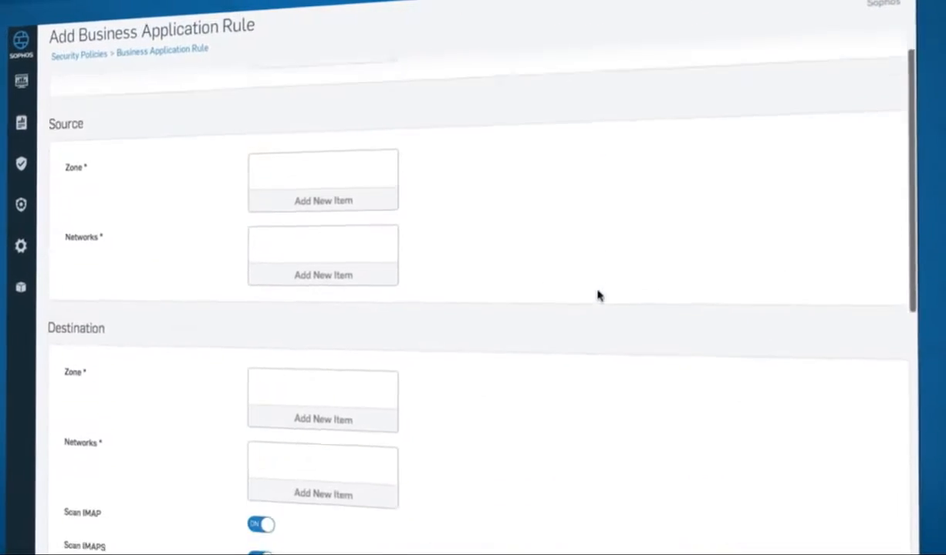
scroll("down", 3)
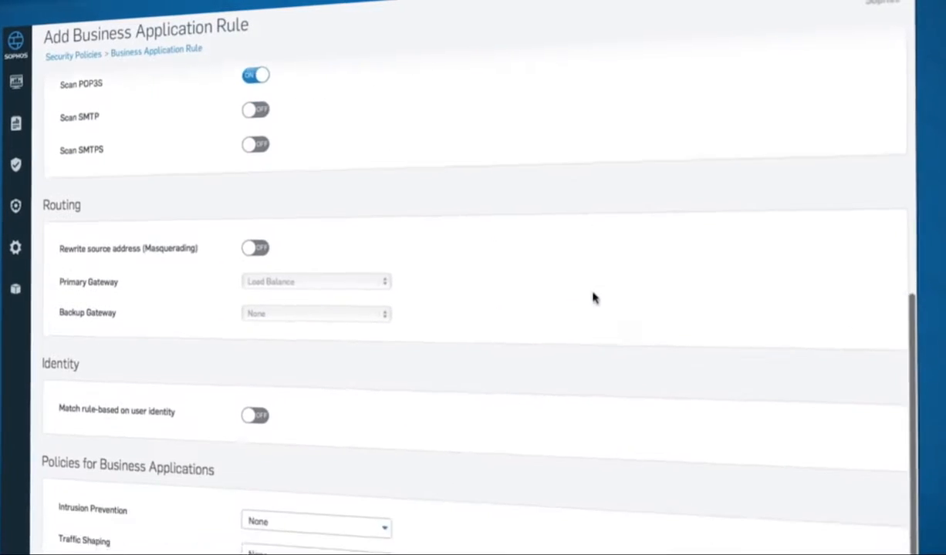
scroll("down", 3)
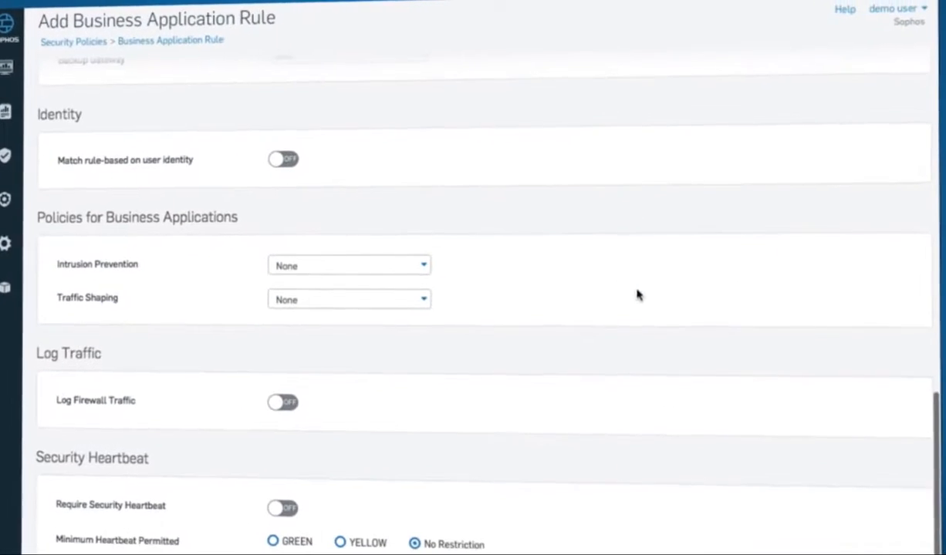
scroll("up", 3)
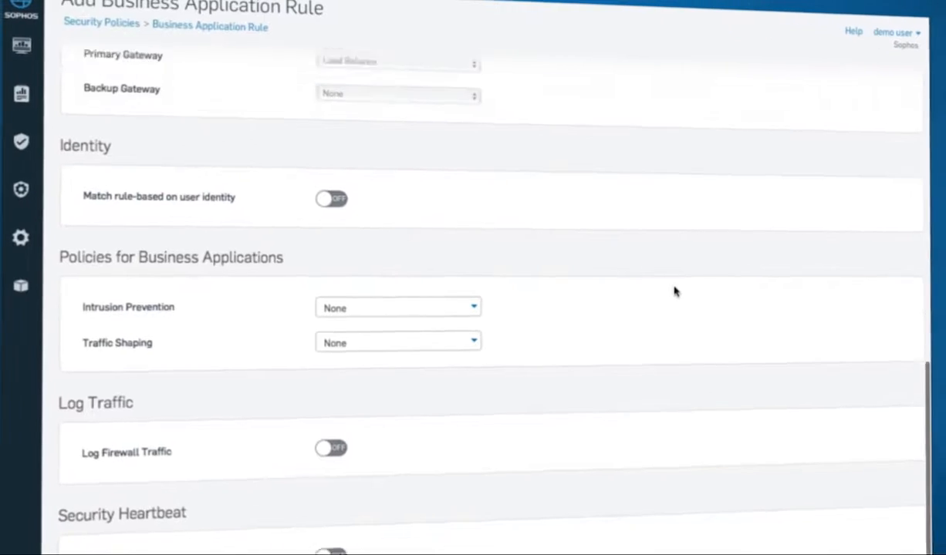
scroll("up", 3)
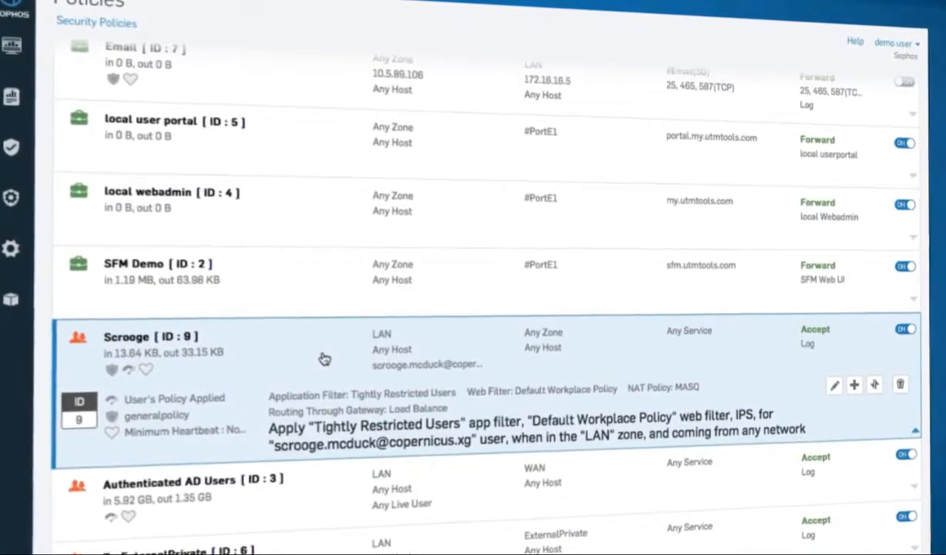
Step: Draft a user/network rule for SalesGroup with the High Risk Apps application control policy
left_click(847, 86)
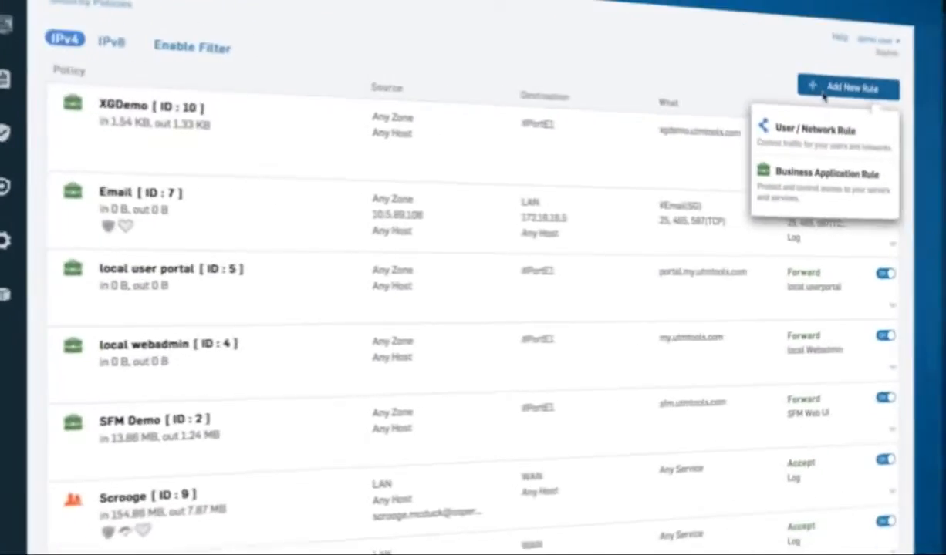
left_click(815, 129)
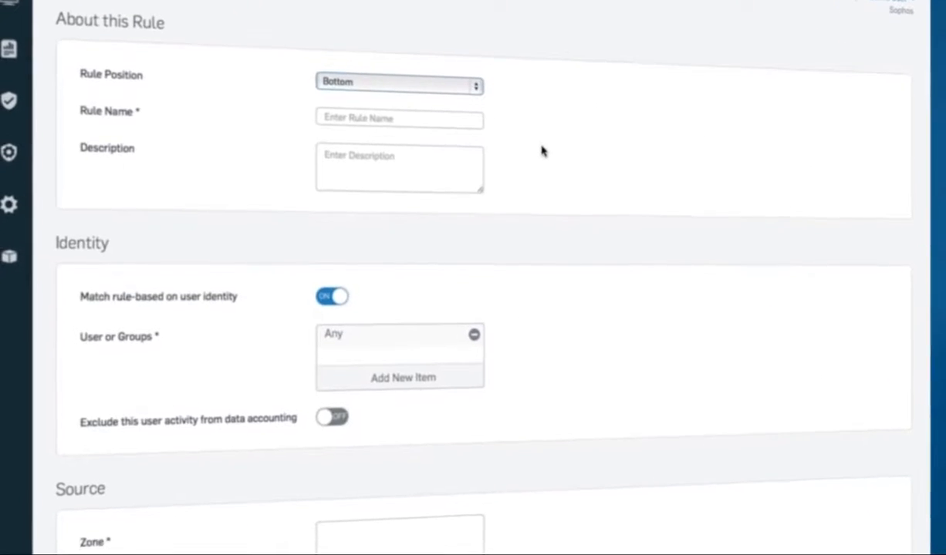
scroll("down", 3)
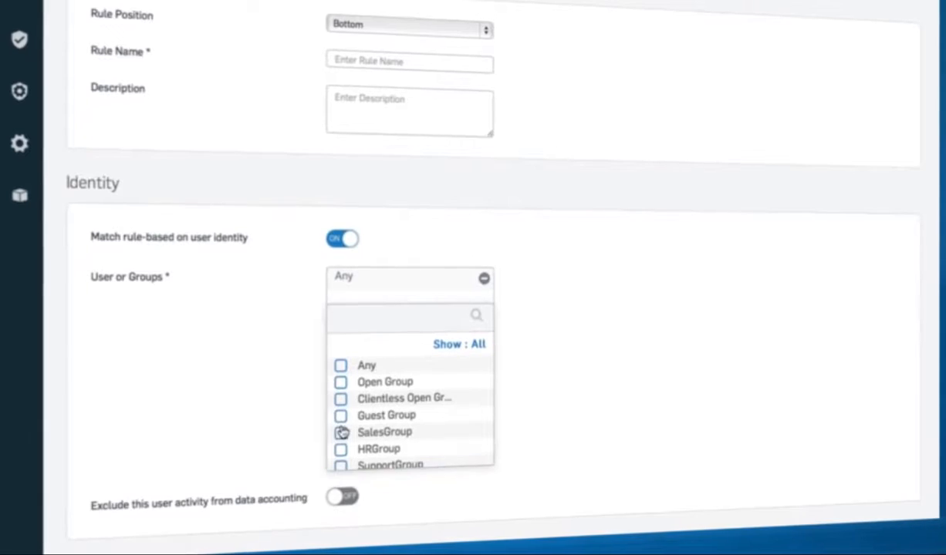
left_click(386, 432)
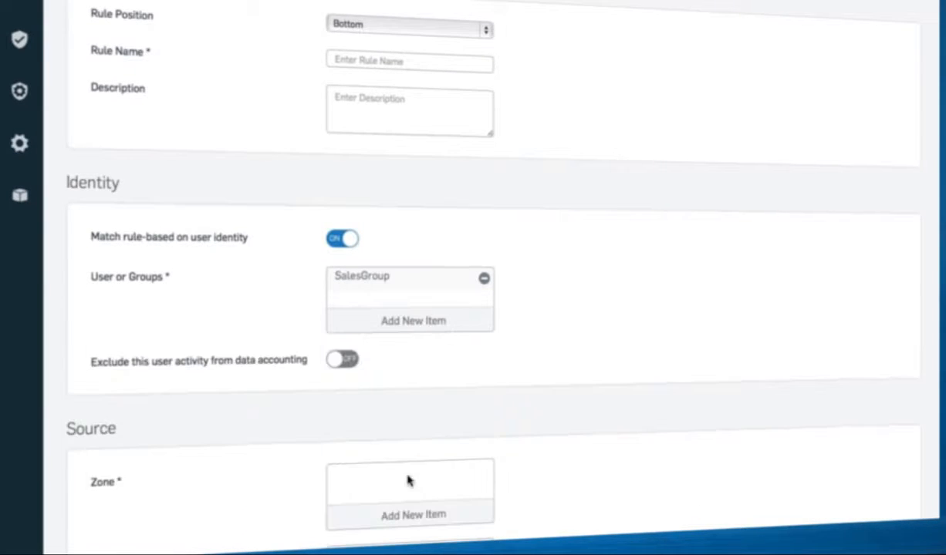
scroll("down", 3)
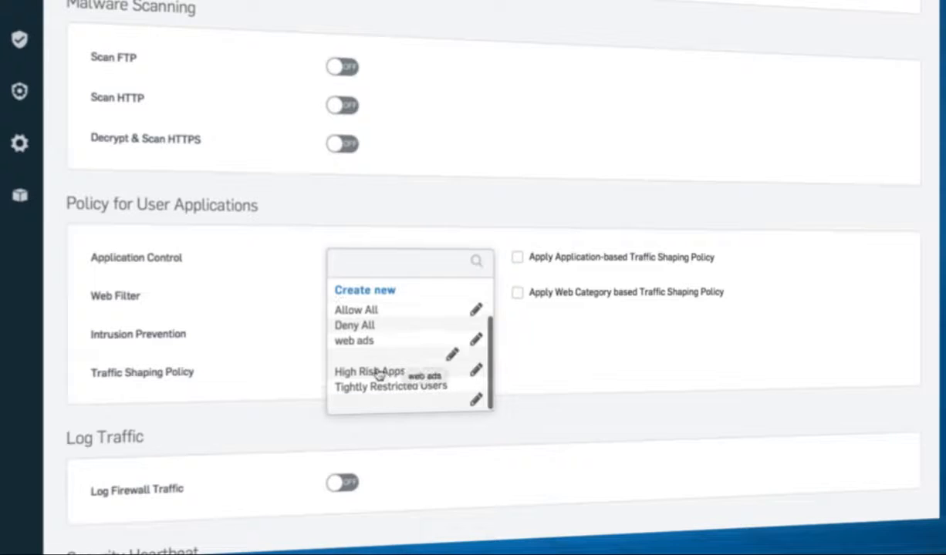
left_click(370, 372)
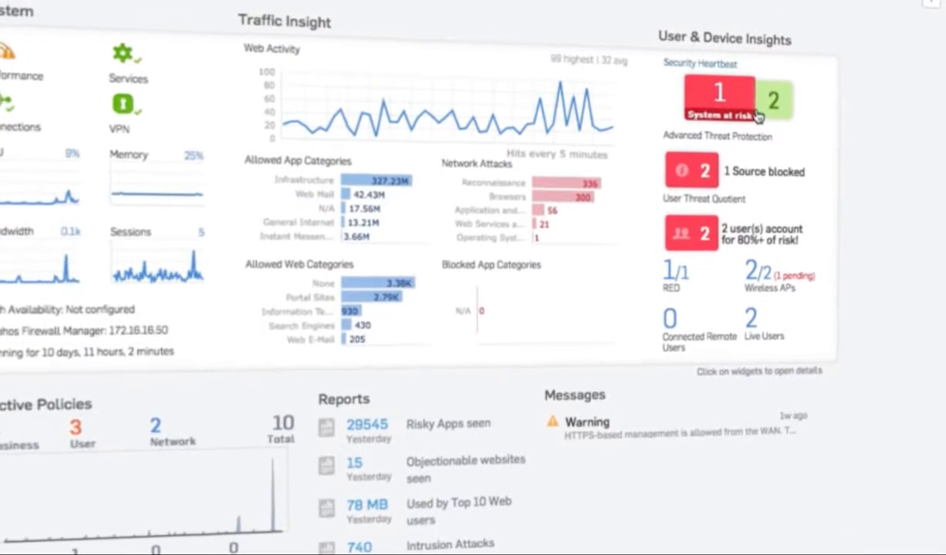
Step: View the at-risk system in Security Heartbeat, then the ATP threats blocked on ALAN-PC
left_click(717, 100)
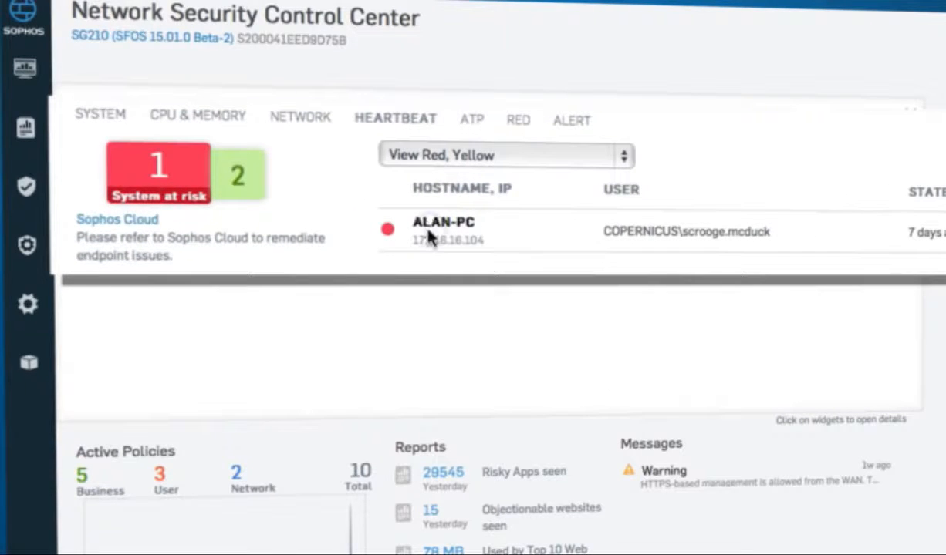
mouse_move(677, 239)
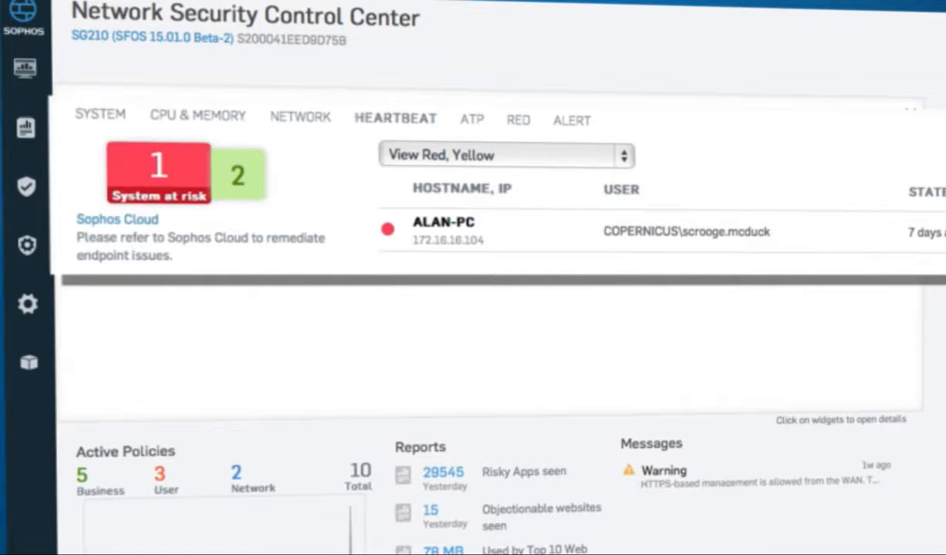
left_click(463, 120)
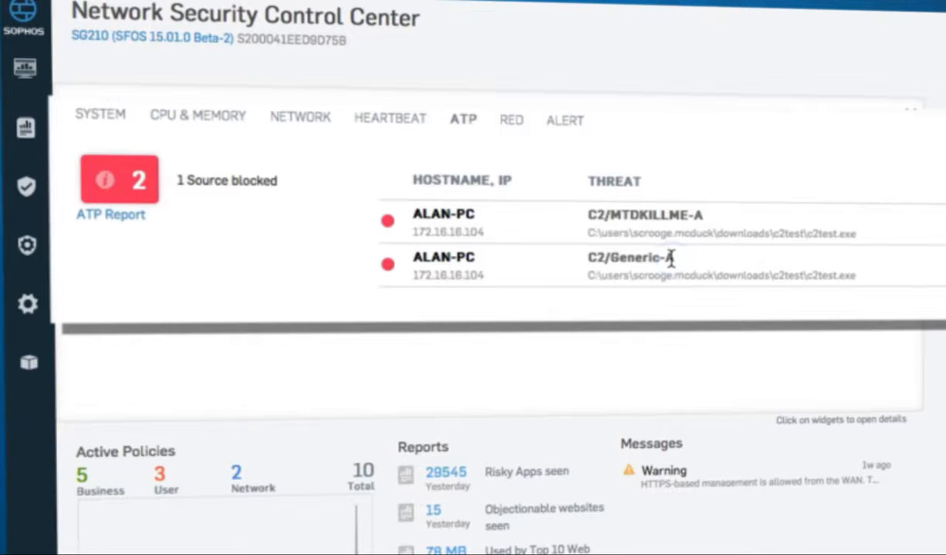
mouse_move(854, 268)
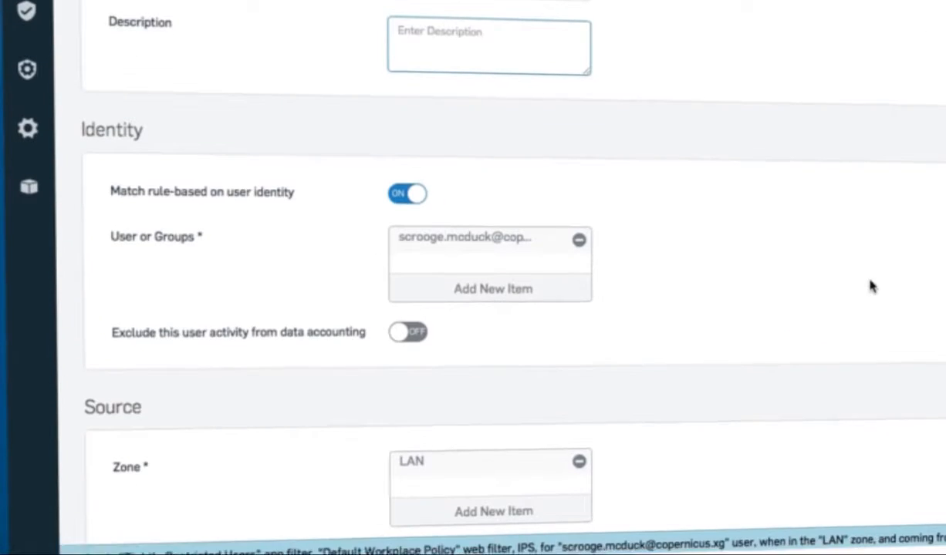
Step: Review the rule's Security Heartbeat section and toggle Require Security Heartbeat
scroll("down", 3)
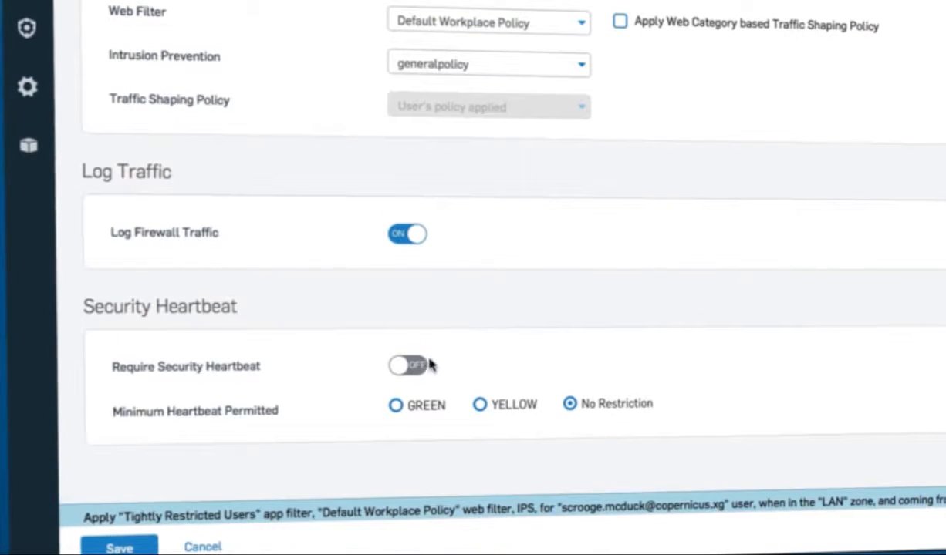
left_click(407, 364)
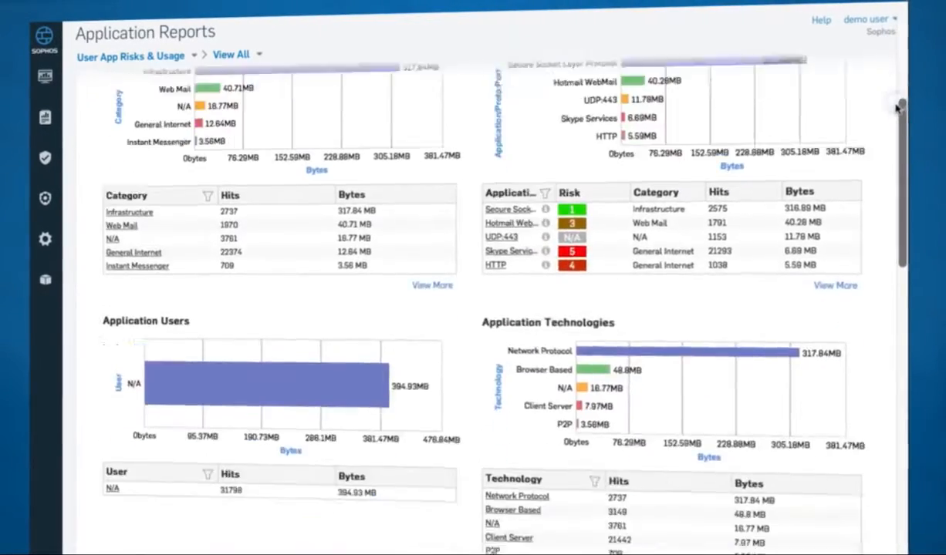
Step: Show the User Threat Quotient dashboard and drill into the highest-risk user's threats
scroll("down", 3)
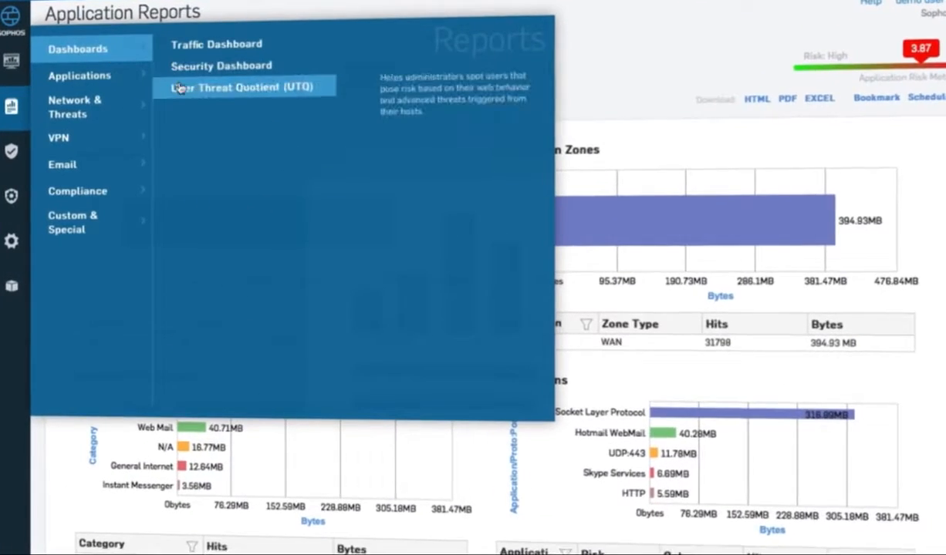
left_click(239, 86)
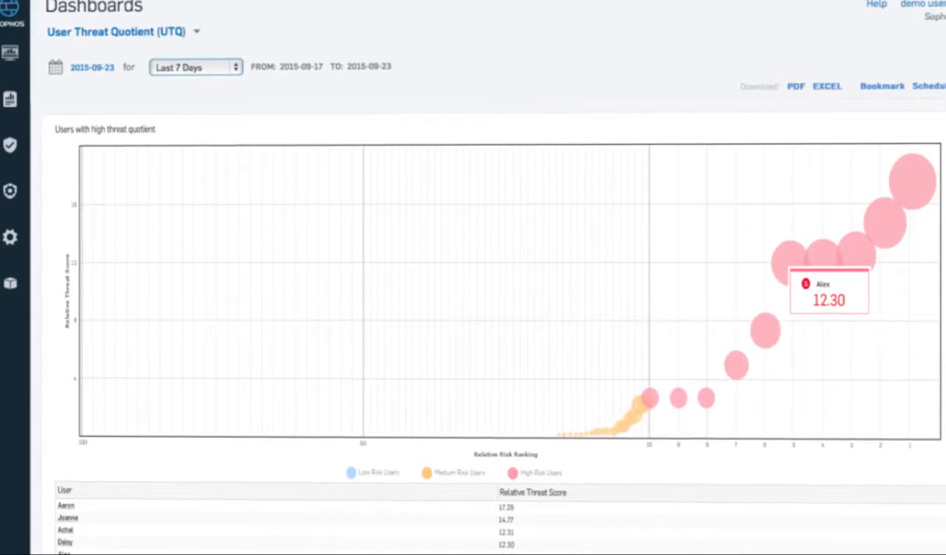
left_click(828, 299)
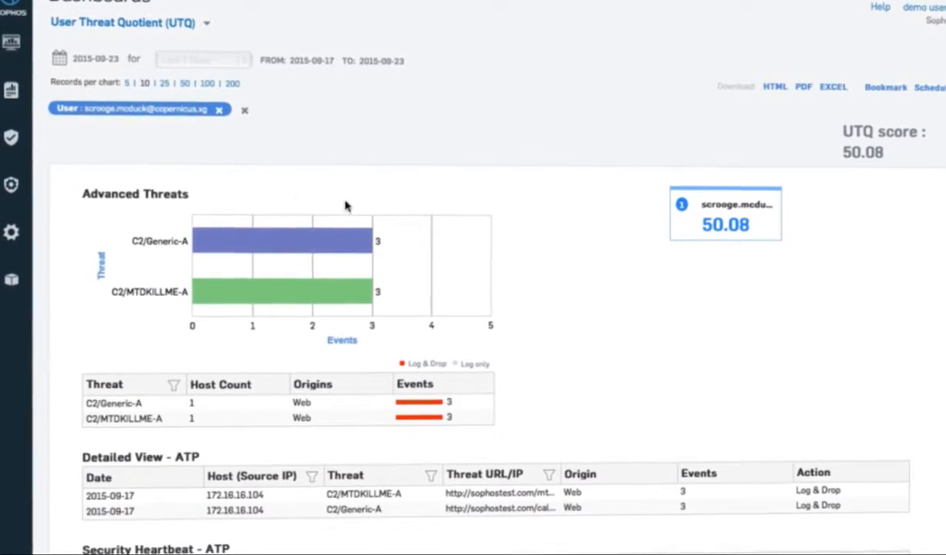
scroll("down", 3)
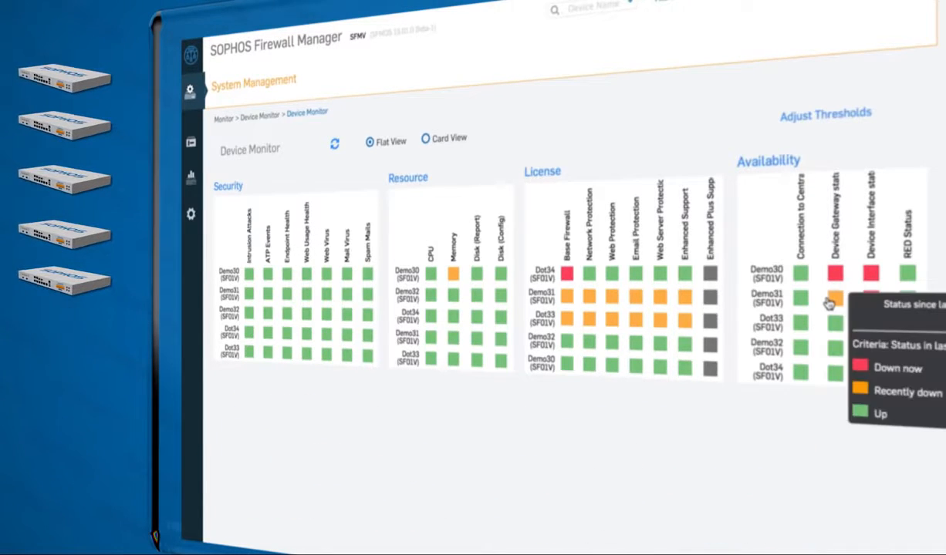
Step: Switch Device Monitor to card view and view the Demo30 device's details
left_click(426, 139)
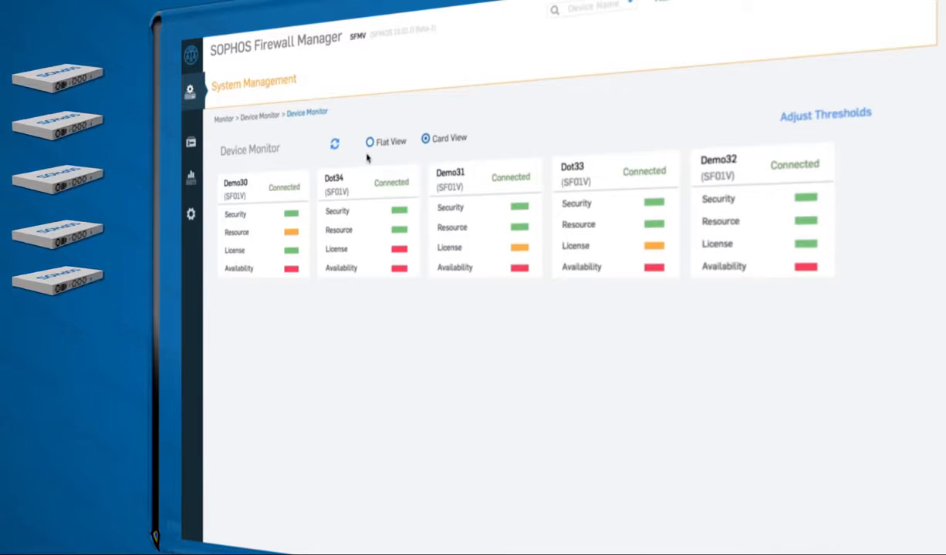
left_click(234, 182)
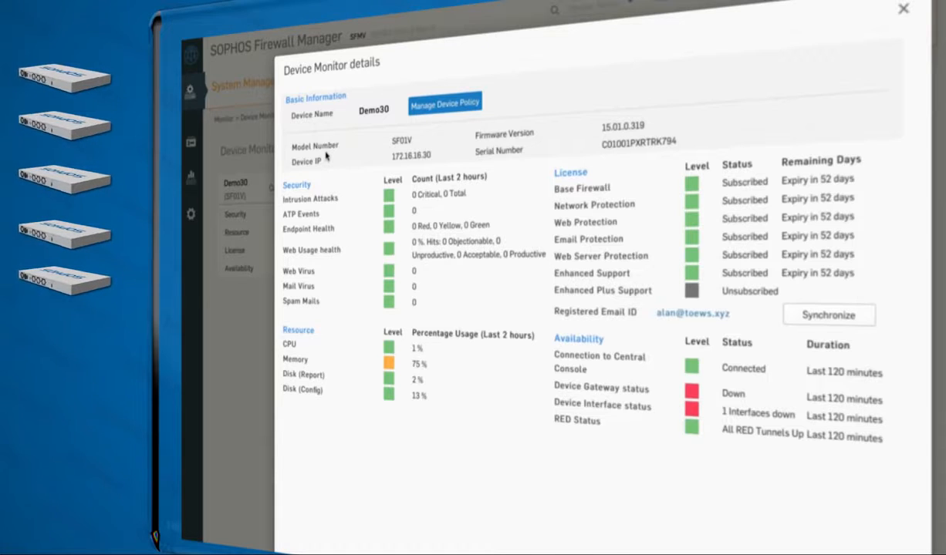
left_click(901, 10)
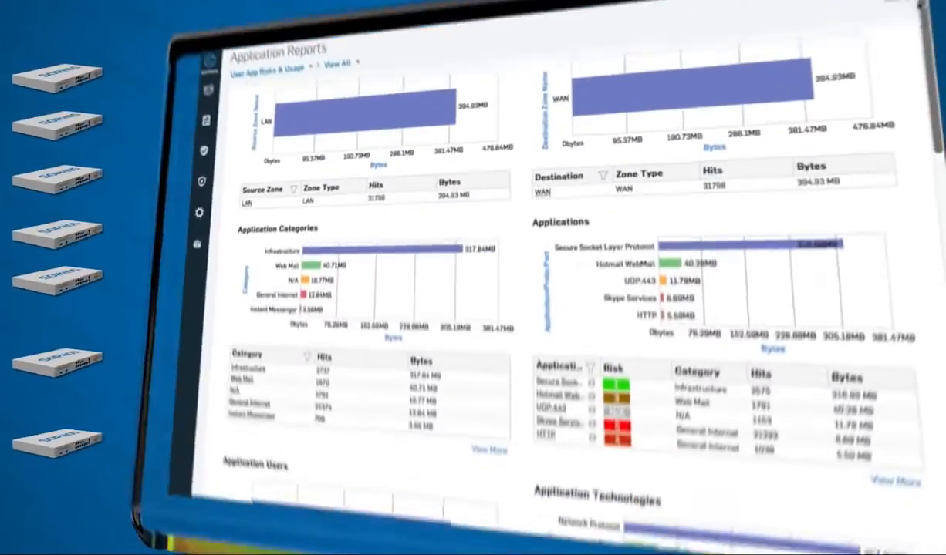
scroll("down", 3)
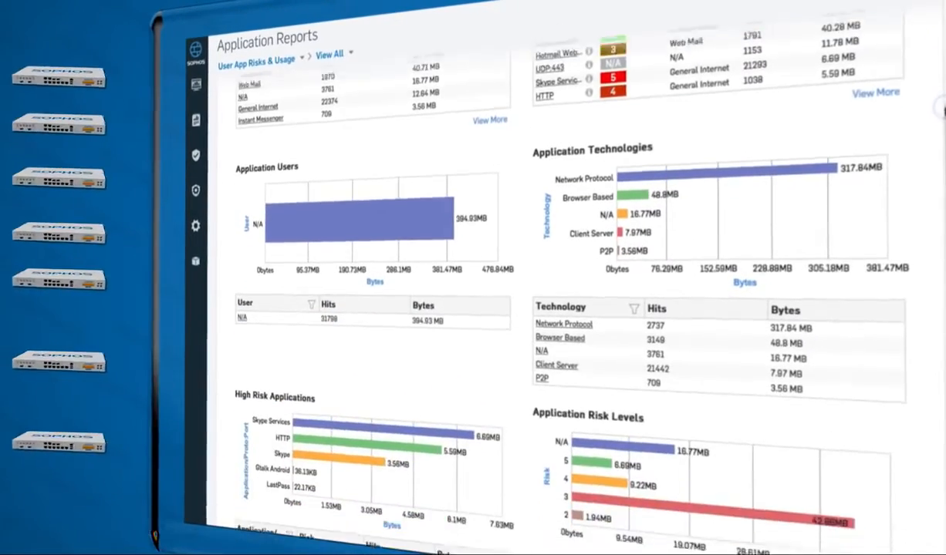
scroll("down", 3)
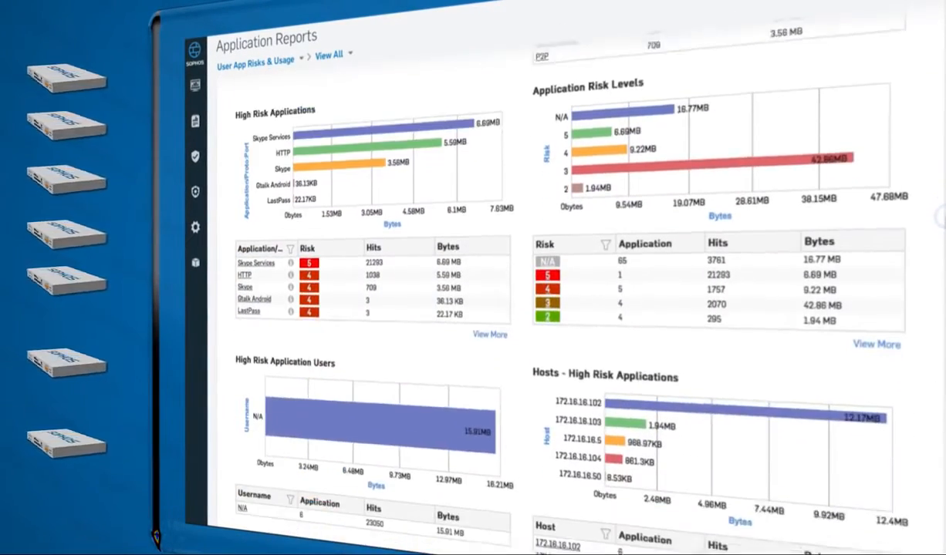
scroll("down", 3)
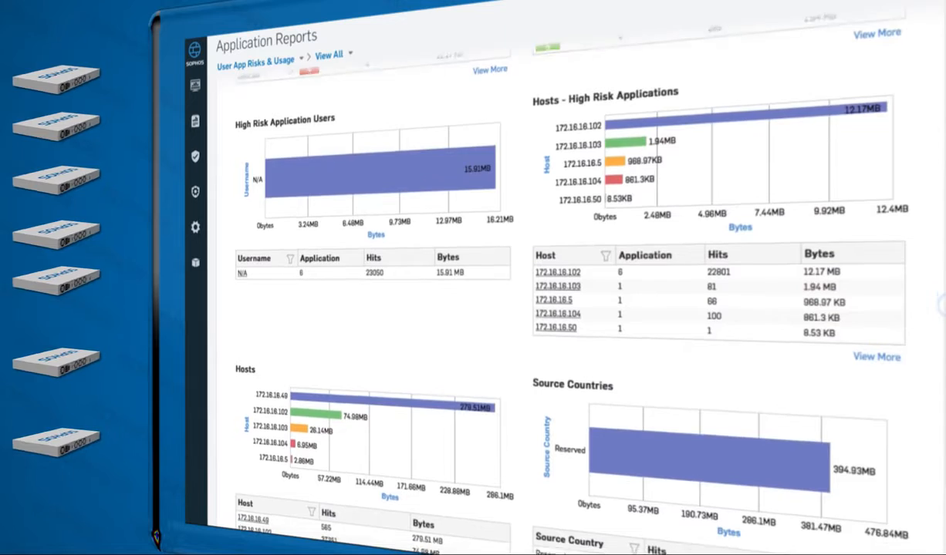
scroll("down", 3)
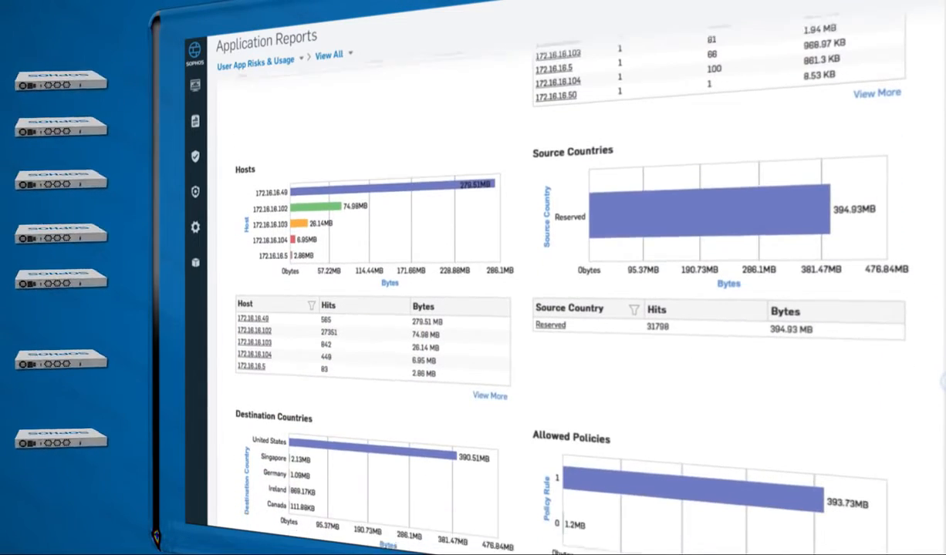
scroll("down", 3)
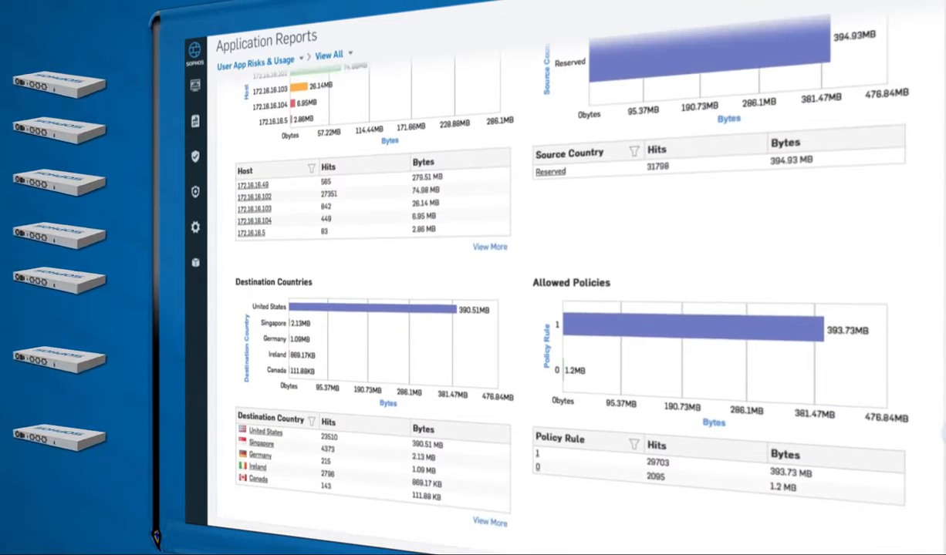